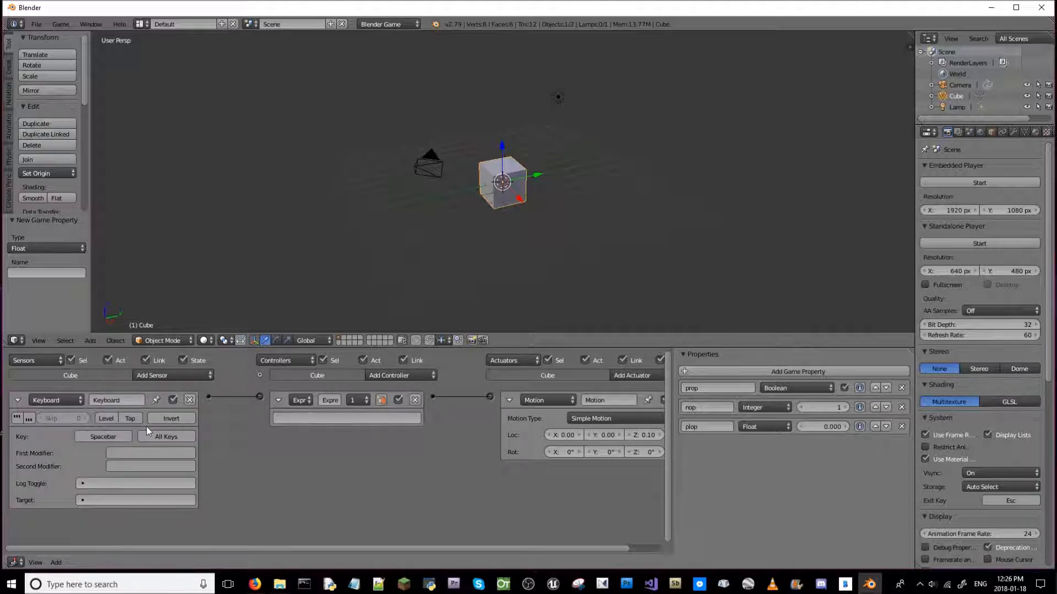
pyautogui.moveTo(277, 399)
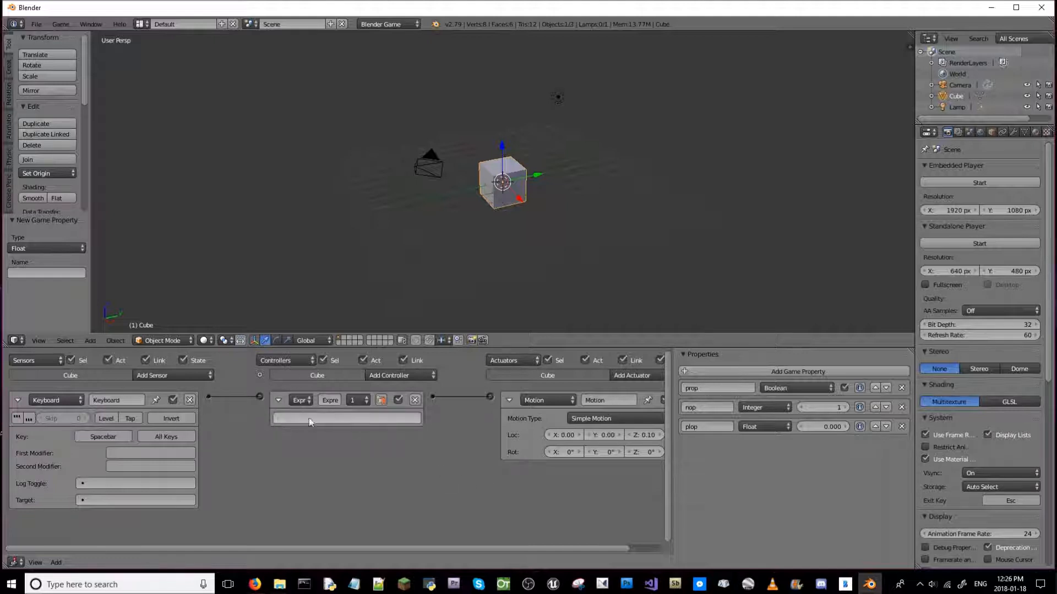
# - Set the Expression controller to 'prop = True AND nop = 1 AND plop = 1.1' and run the game
pyautogui.click(345, 417)
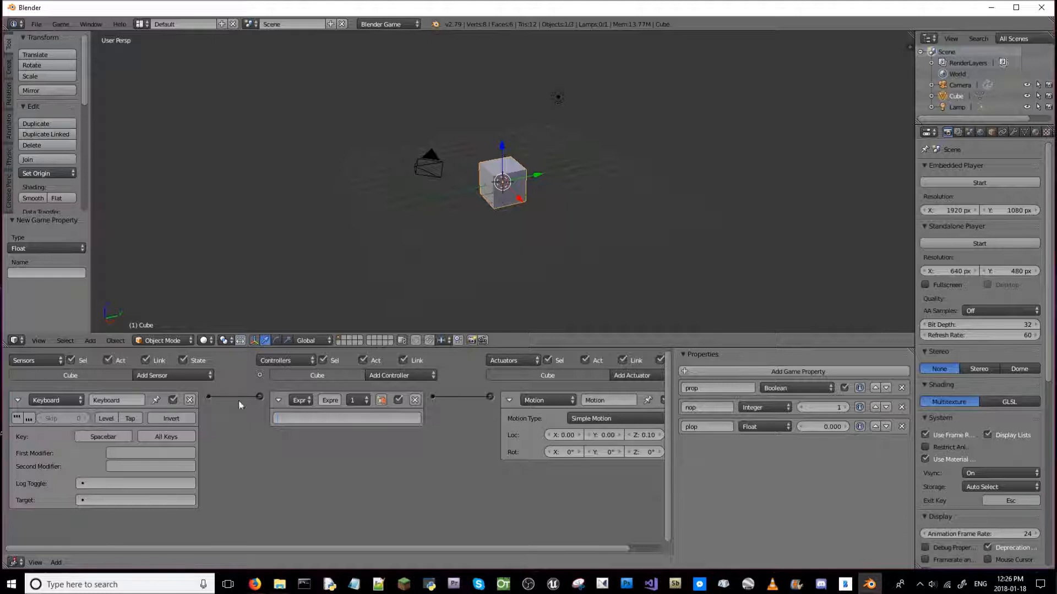
pyautogui.click(346, 418)
pyautogui.write('prop = True')
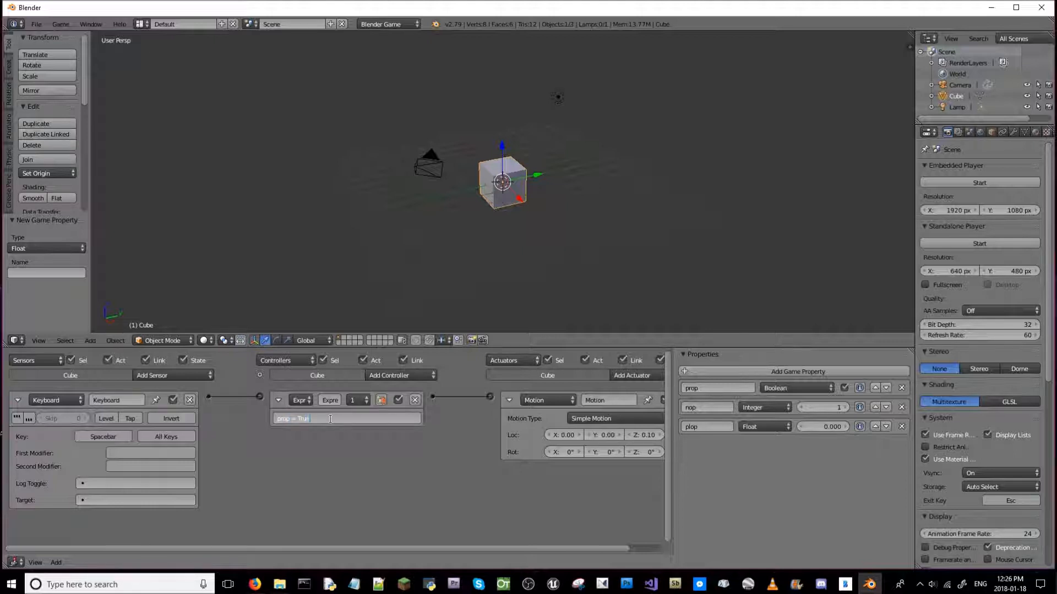
pyautogui.write('A')
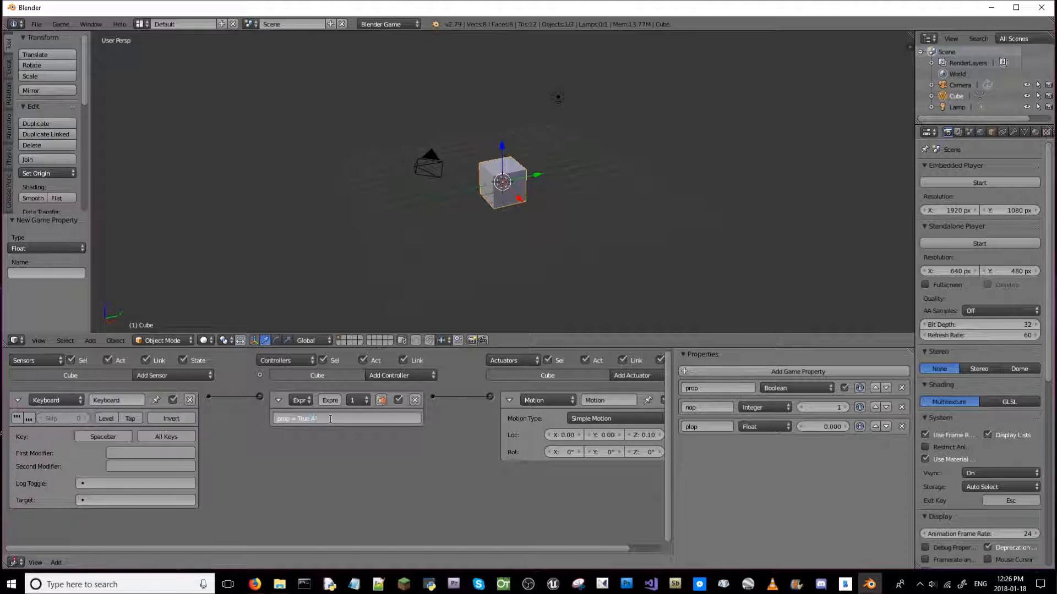
pyautogui.write('ND nop =')
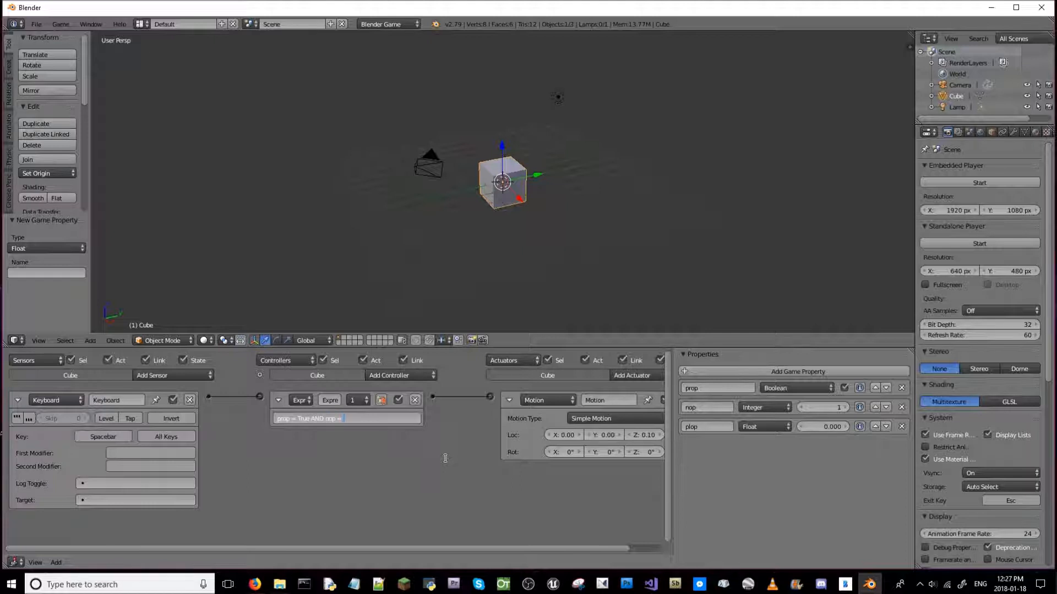
pyautogui.write('1 AND')
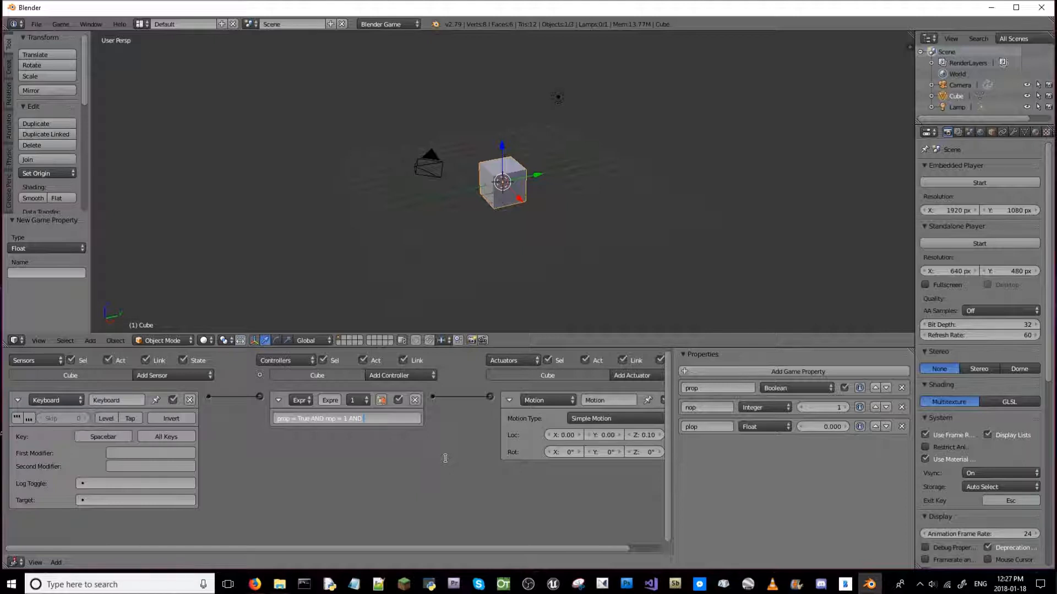
pyautogui.write('prop')
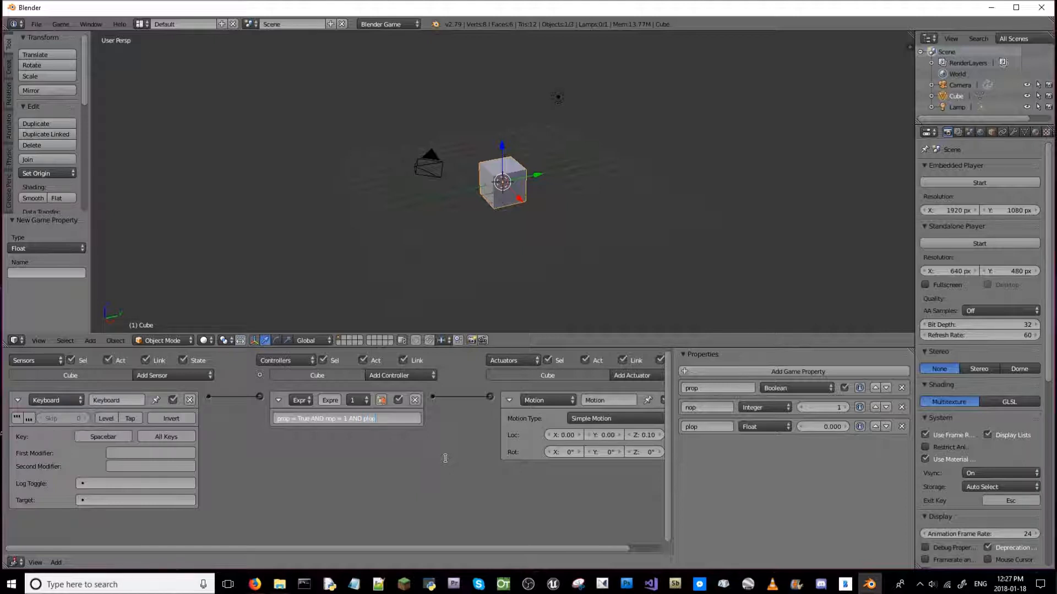
pyautogui.write('= 1')
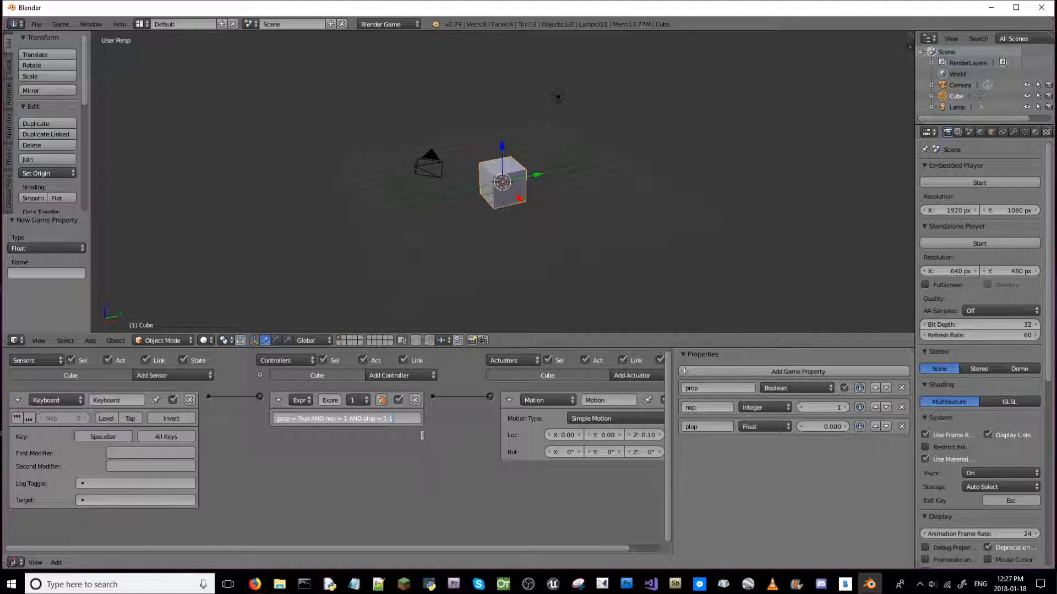
pyautogui.write('.1')
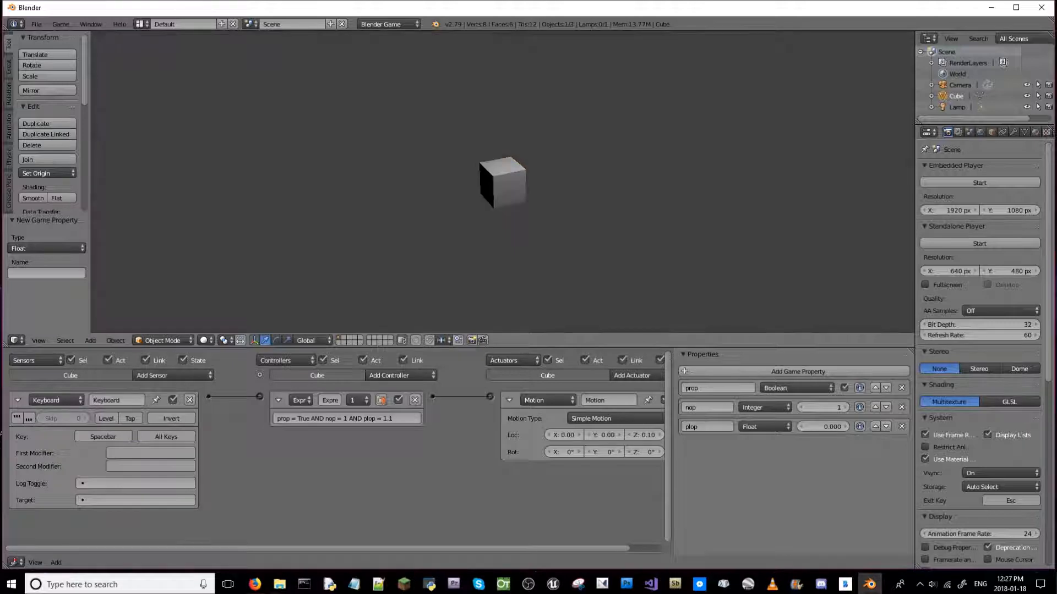
# - Set plop to 1.1 and prepend 'Keyboard = True AND' to the expression
pyautogui.click(502, 182)
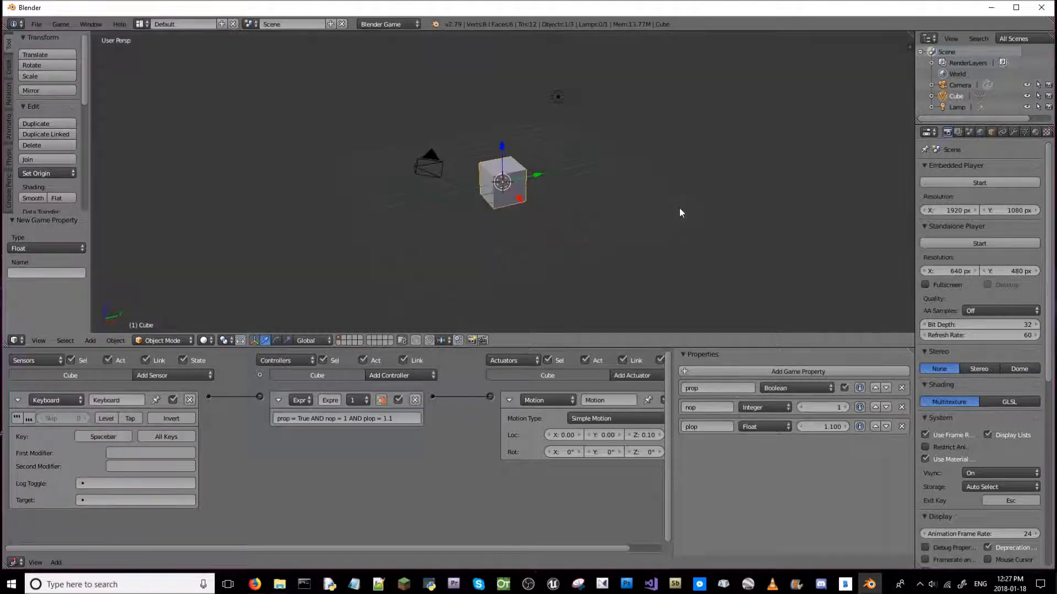
pyautogui.moveTo(330, 321)
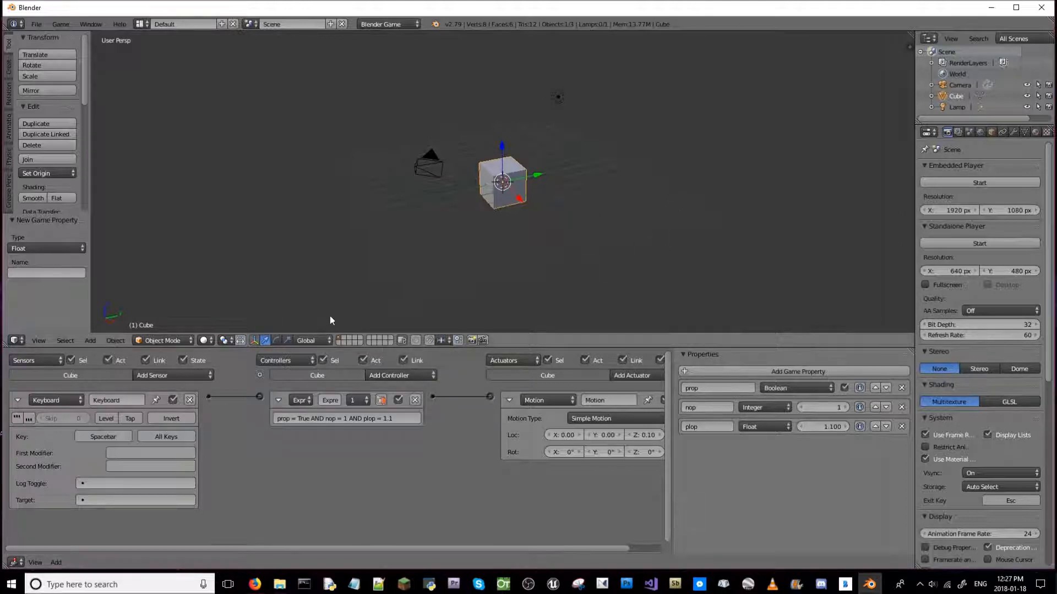
pyautogui.moveTo(489, 140)
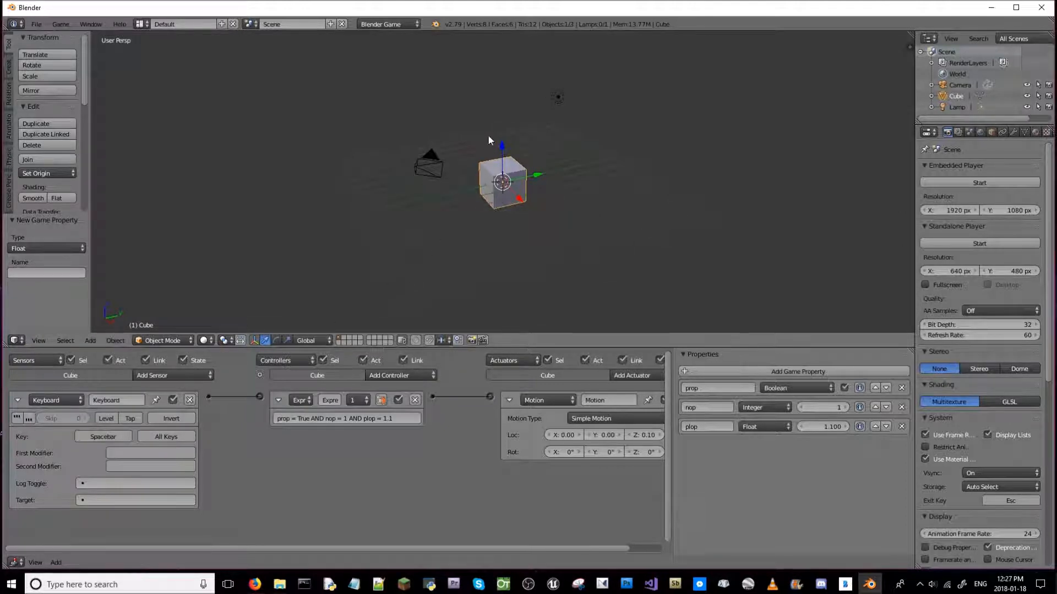
pyautogui.click(346, 417)
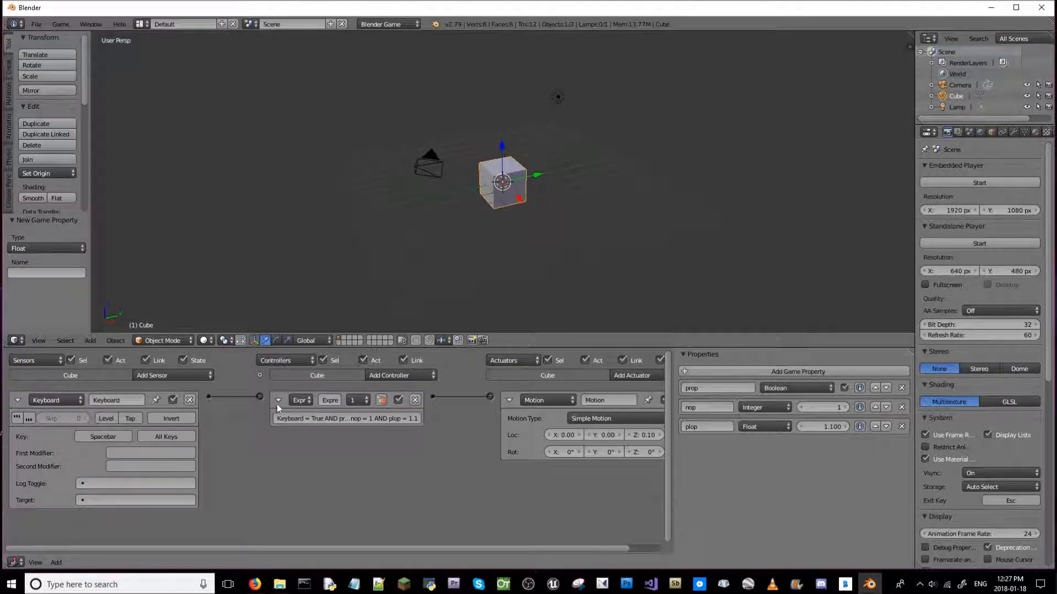
# - Collapse the Keyboard sensor and Motion actuator bricks, keeping the Expression controller open
pyautogui.click(18, 400)
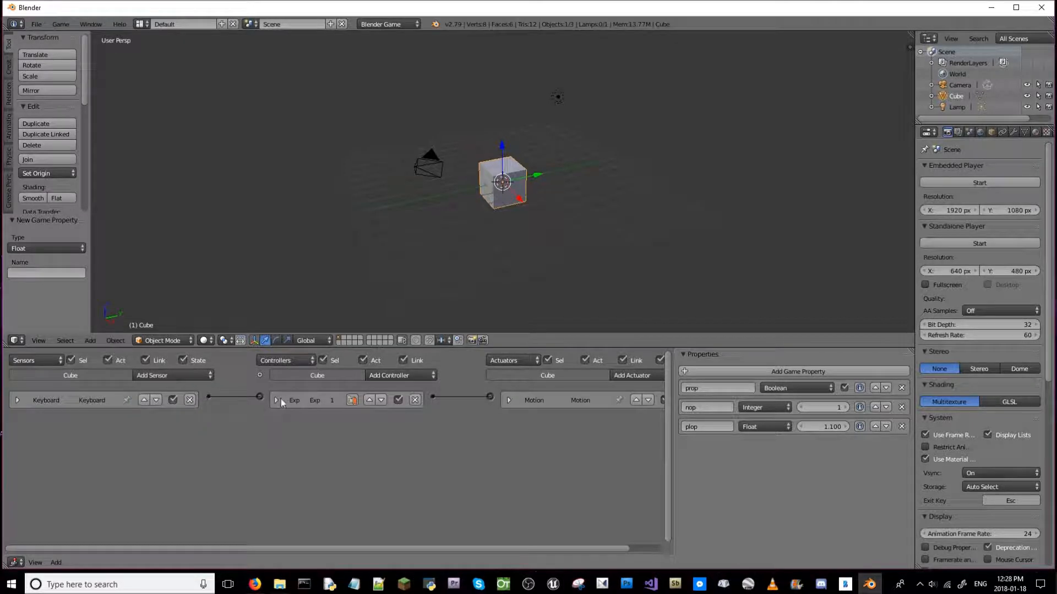
pyautogui.moveTo(277, 399)
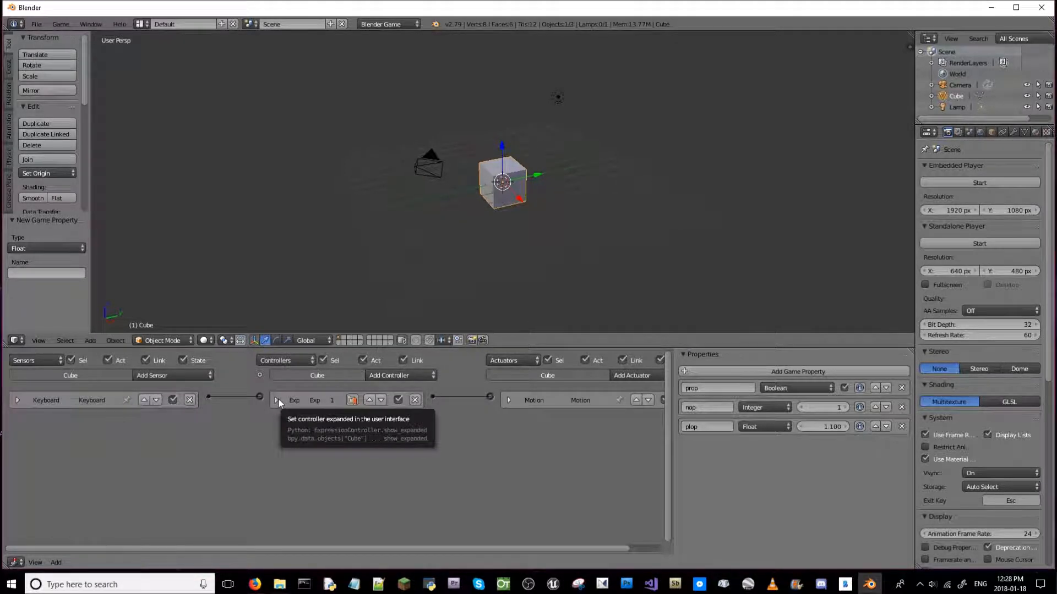
pyautogui.click(278, 399)
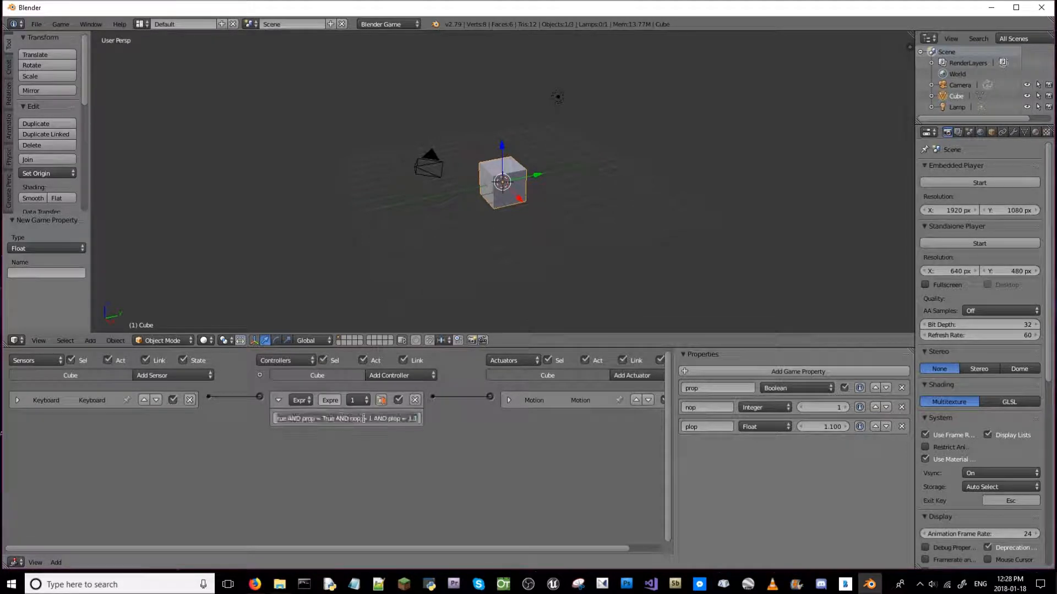
# - Change the expression's final AND to 'OR plop = 1.1' and set nop to 0
pyautogui.click(350, 419)
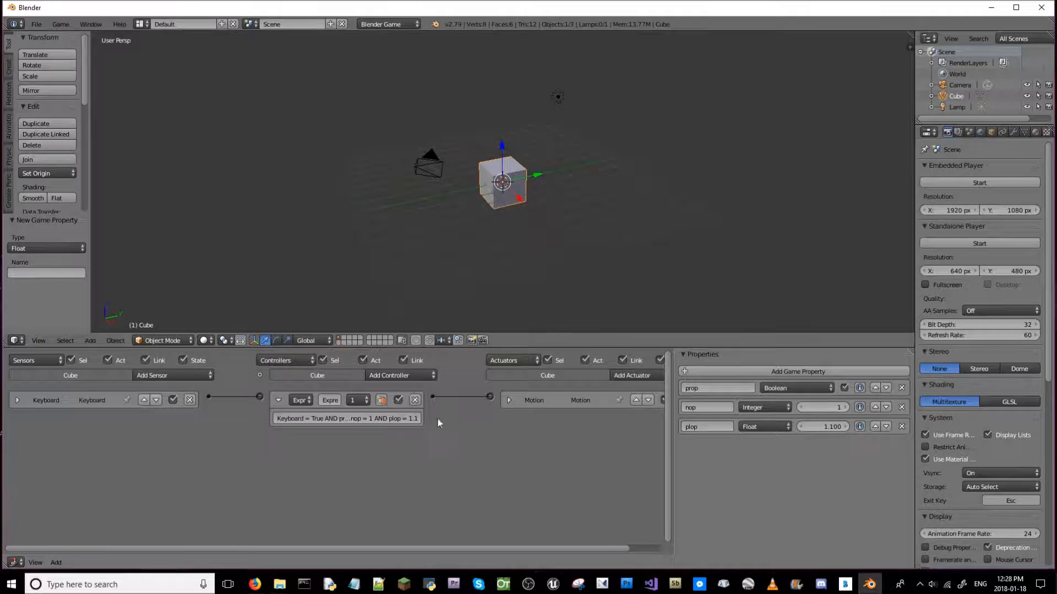
pyautogui.moveTo(382, 436)
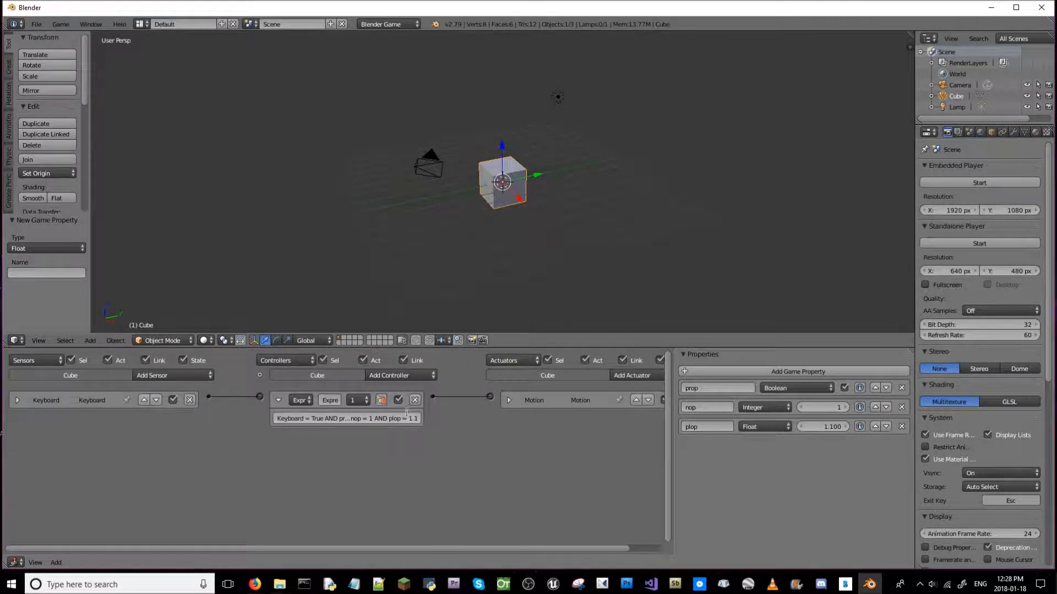
pyautogui.click(346, 418)
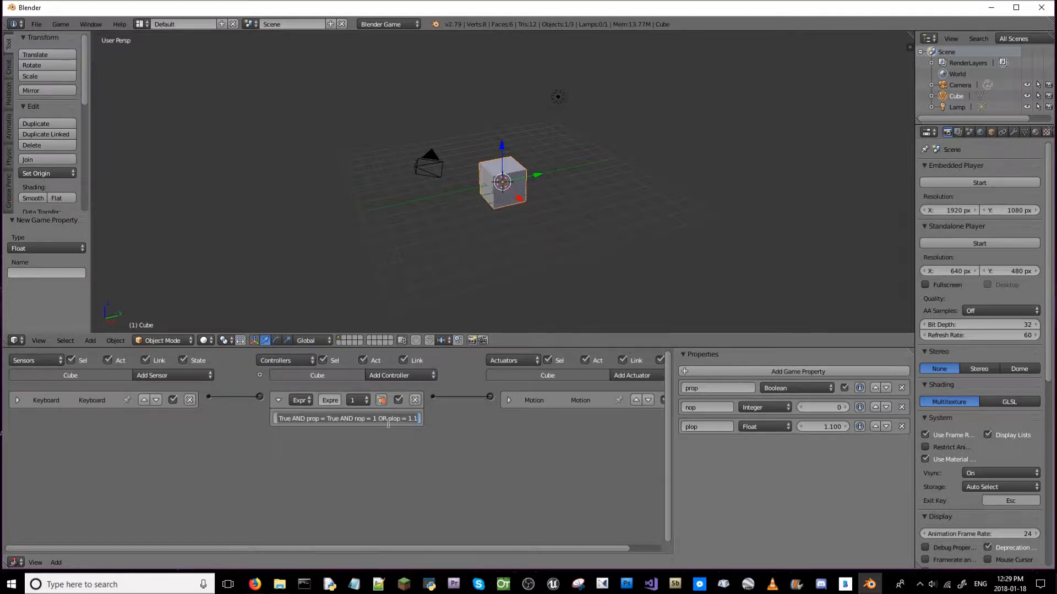
pyautogui.click(401, 375)
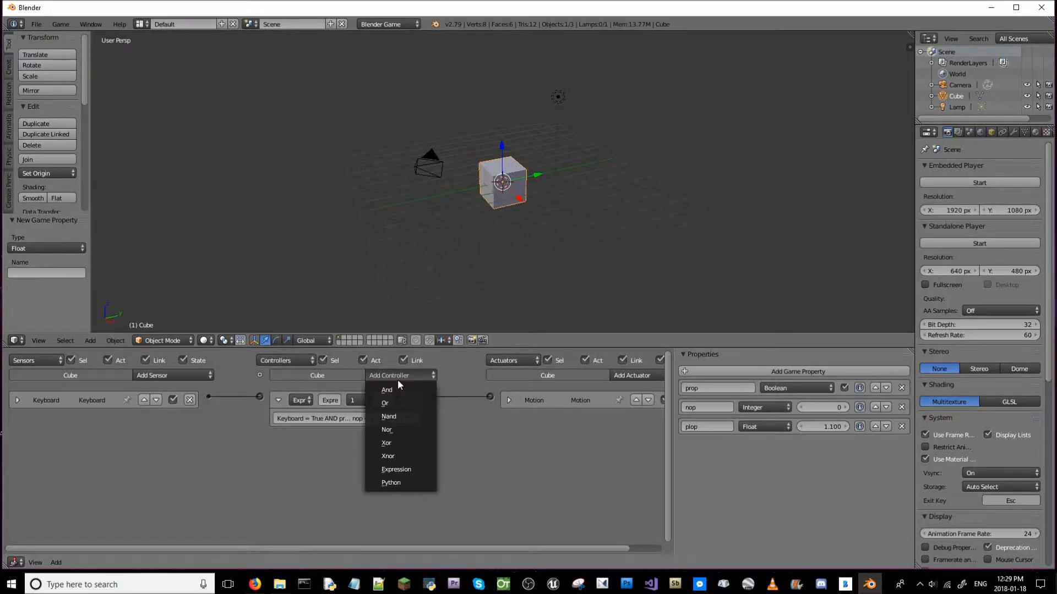
pyautogui.moveTo(386, 390)
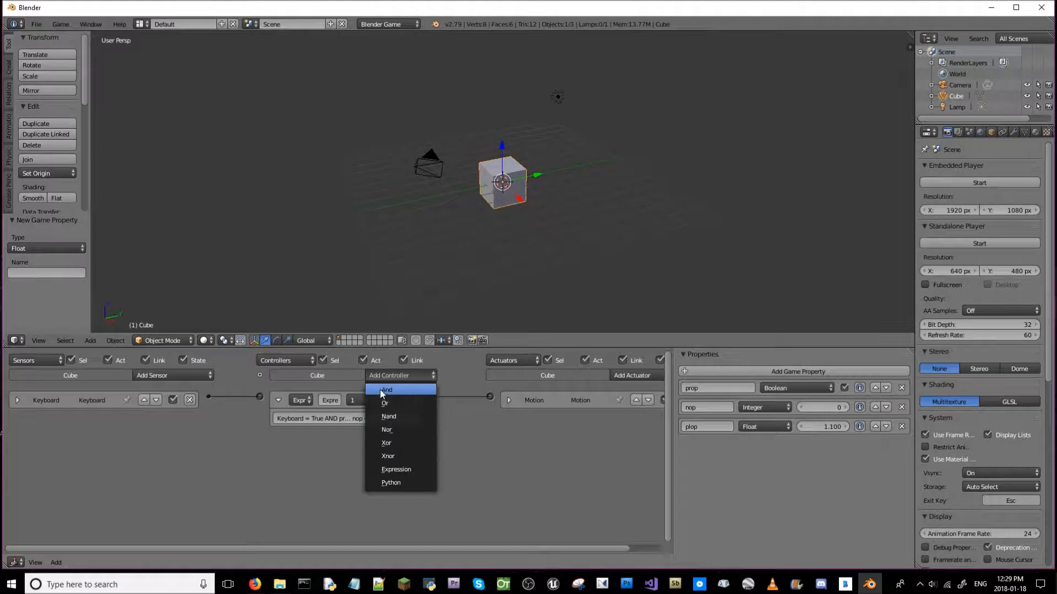
pyautogui.moveTo(406, 460)
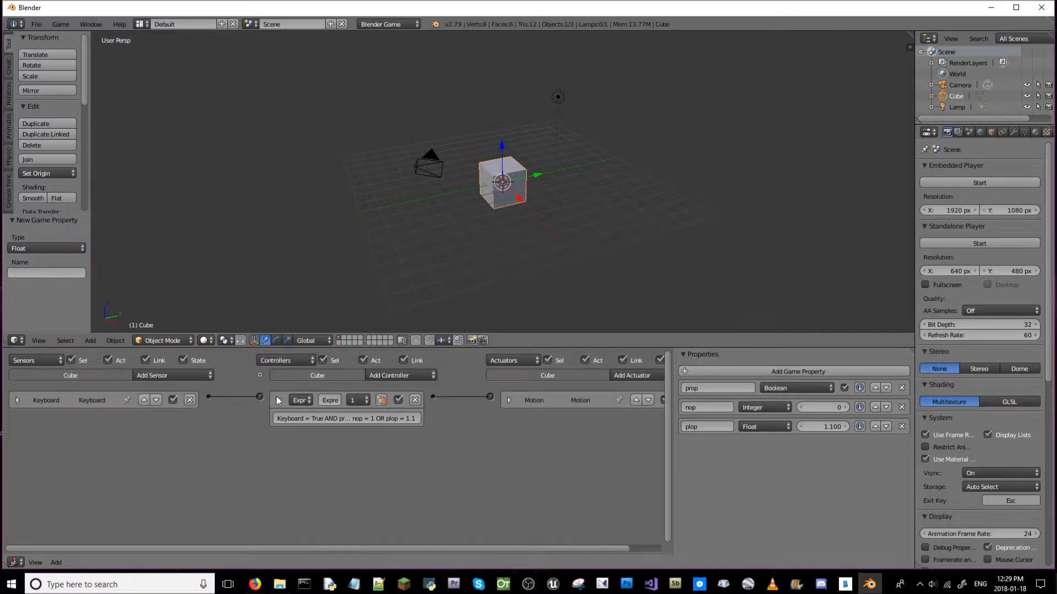
pyautogui.moveTo(277, 400)
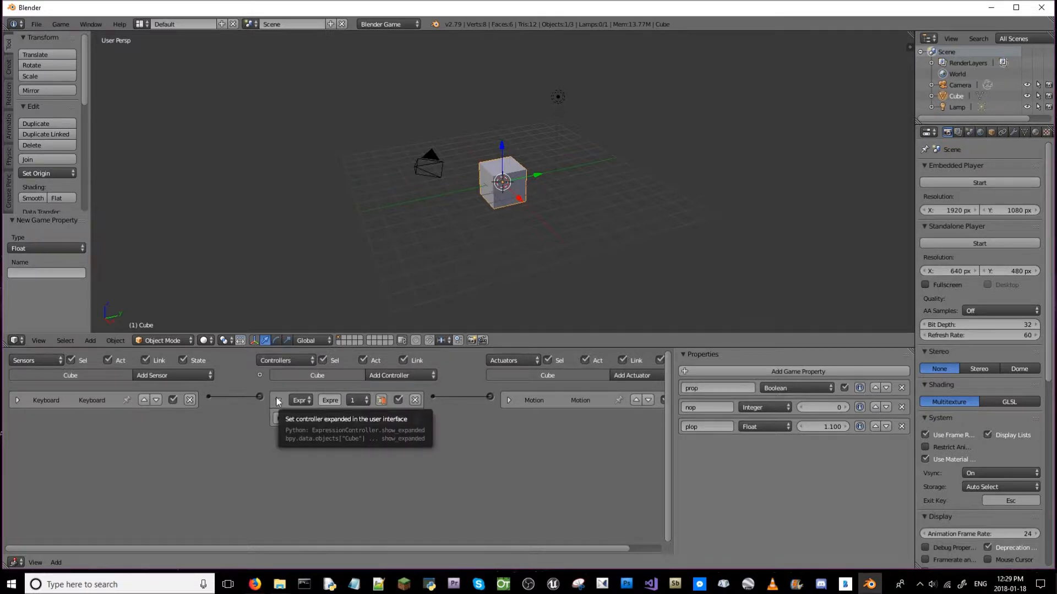